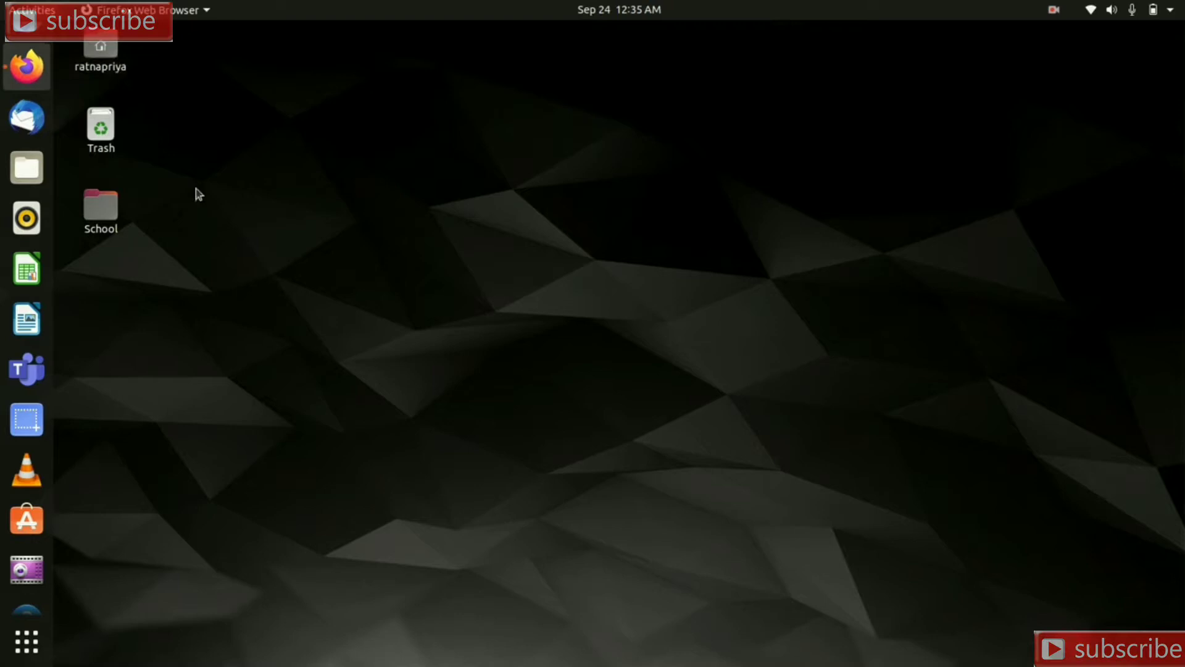
Step: Launch Firefox and run a Google search for linkedin
click(26, 67)
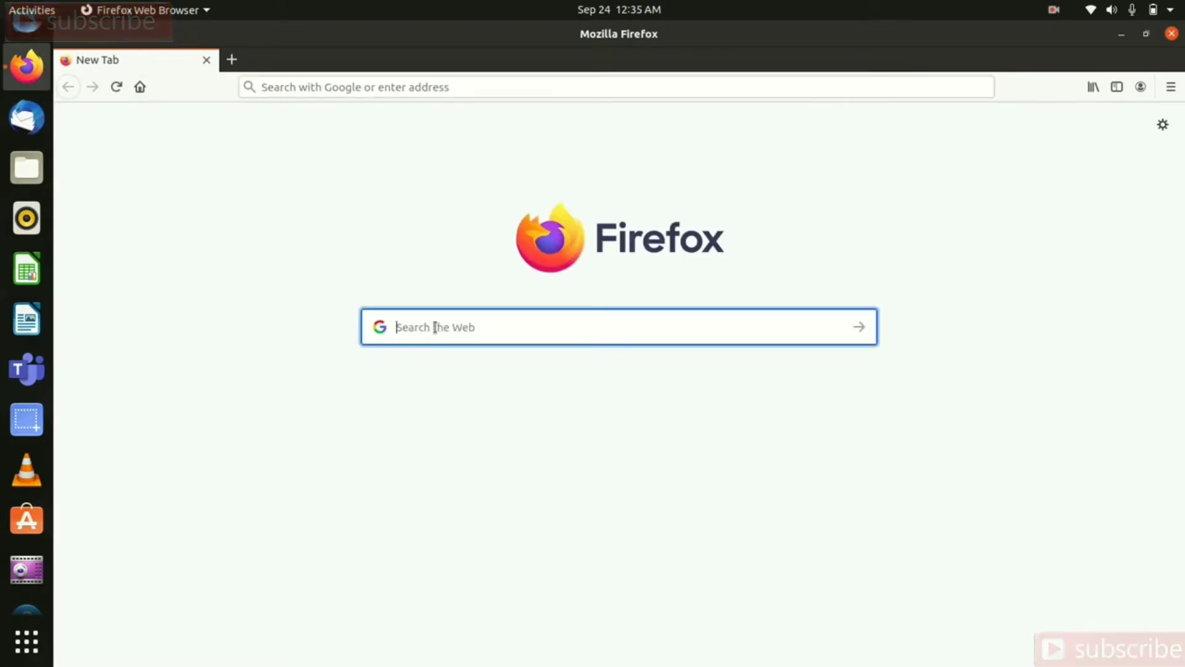
text(linkedin)
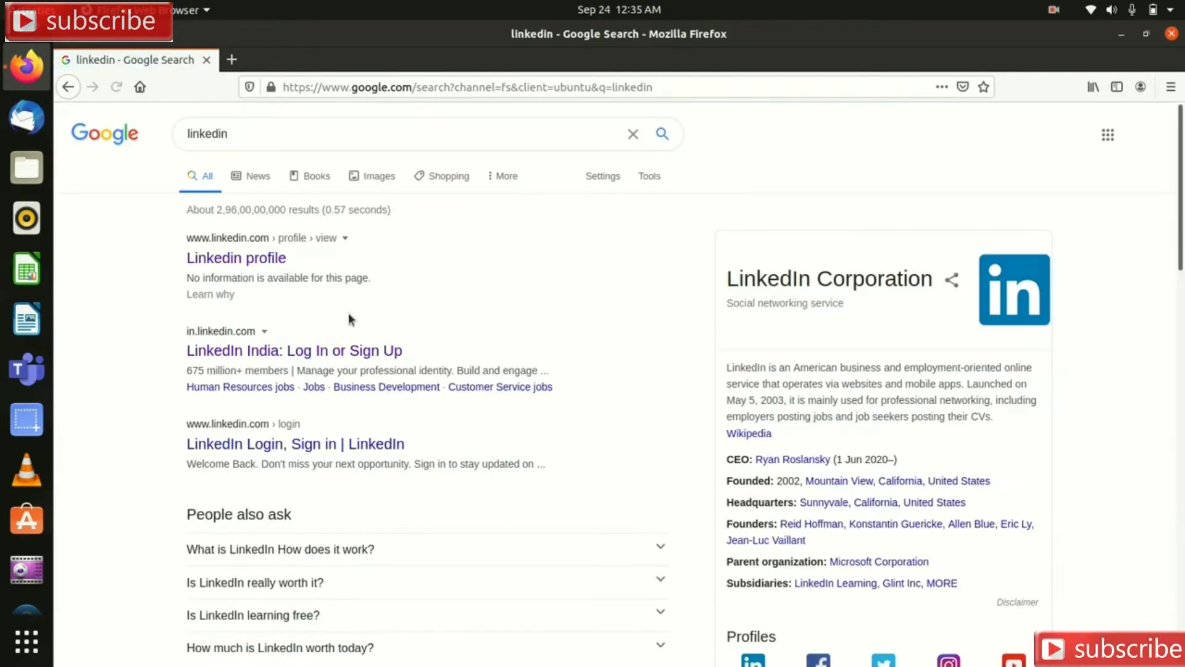
Step: Go to the LinkedIn profile from the search result and expand the Me account menu
click(236, 258)
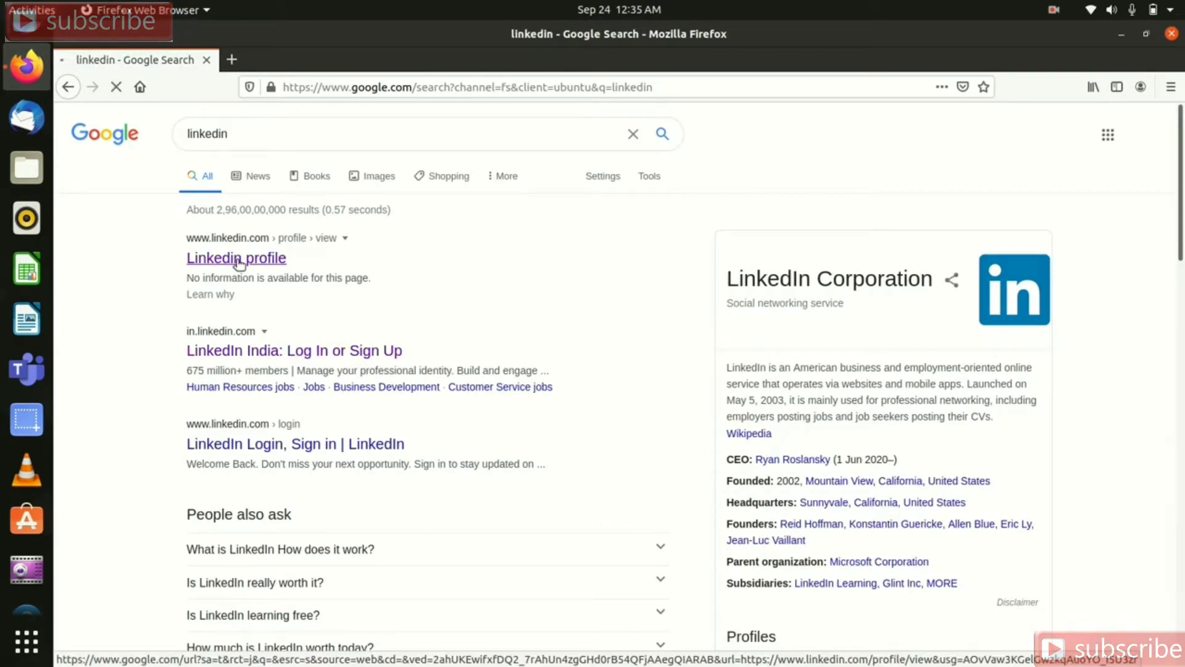
click(234, 258)
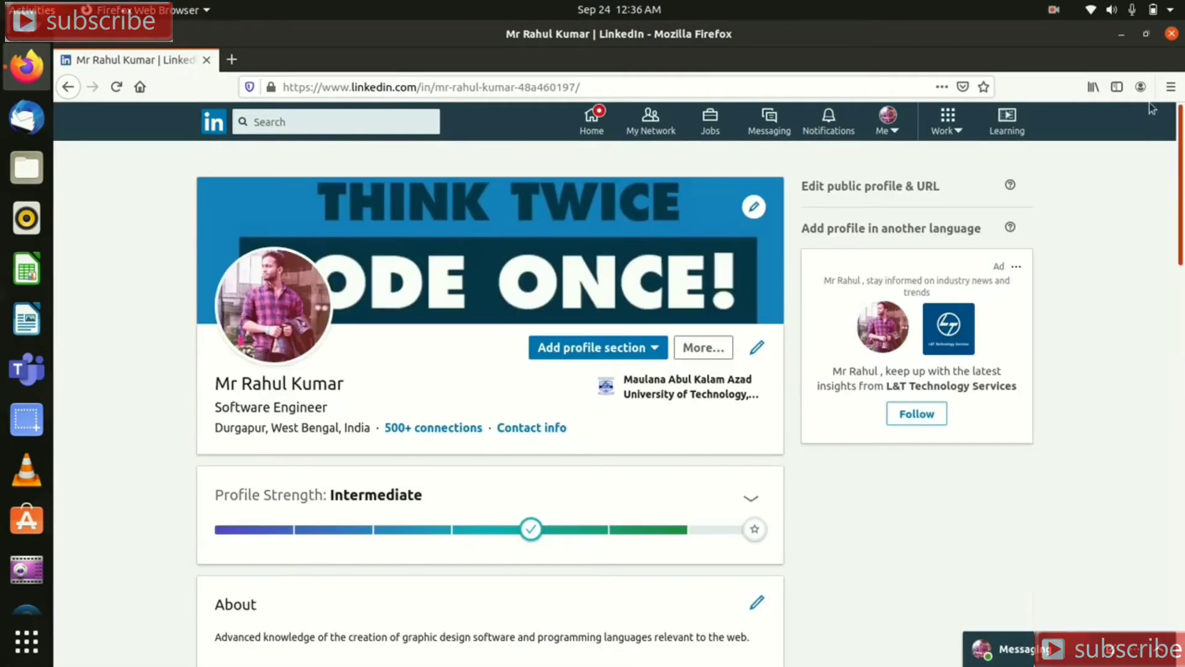
click(887, 121)
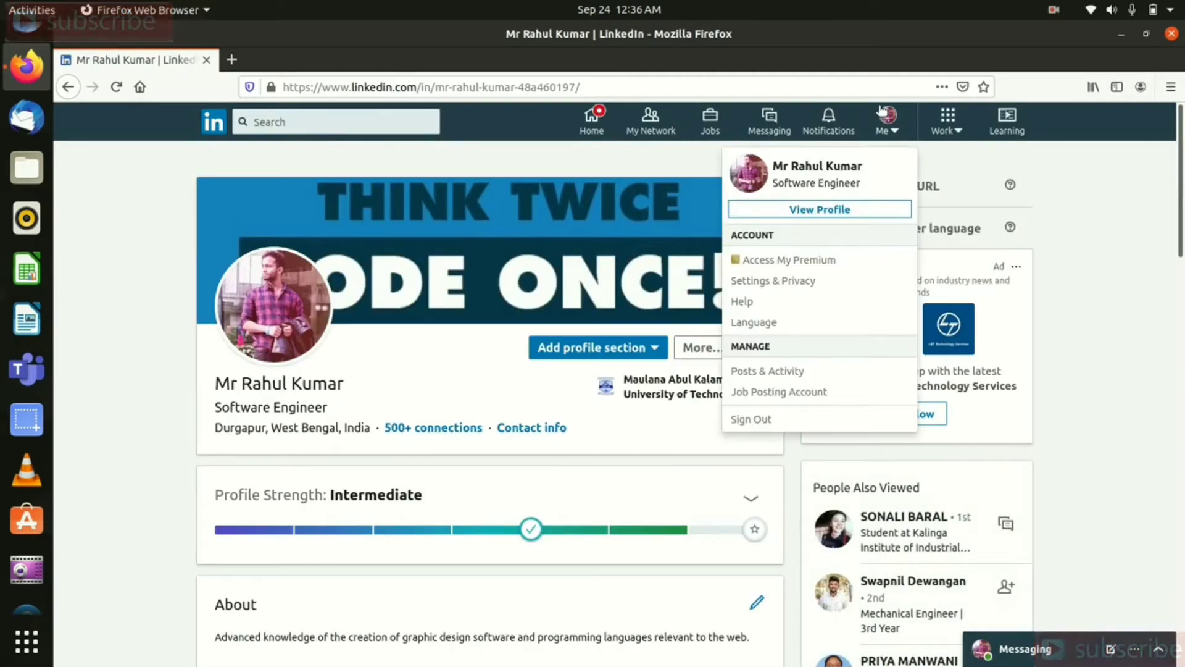
mouse_move(789, 259)
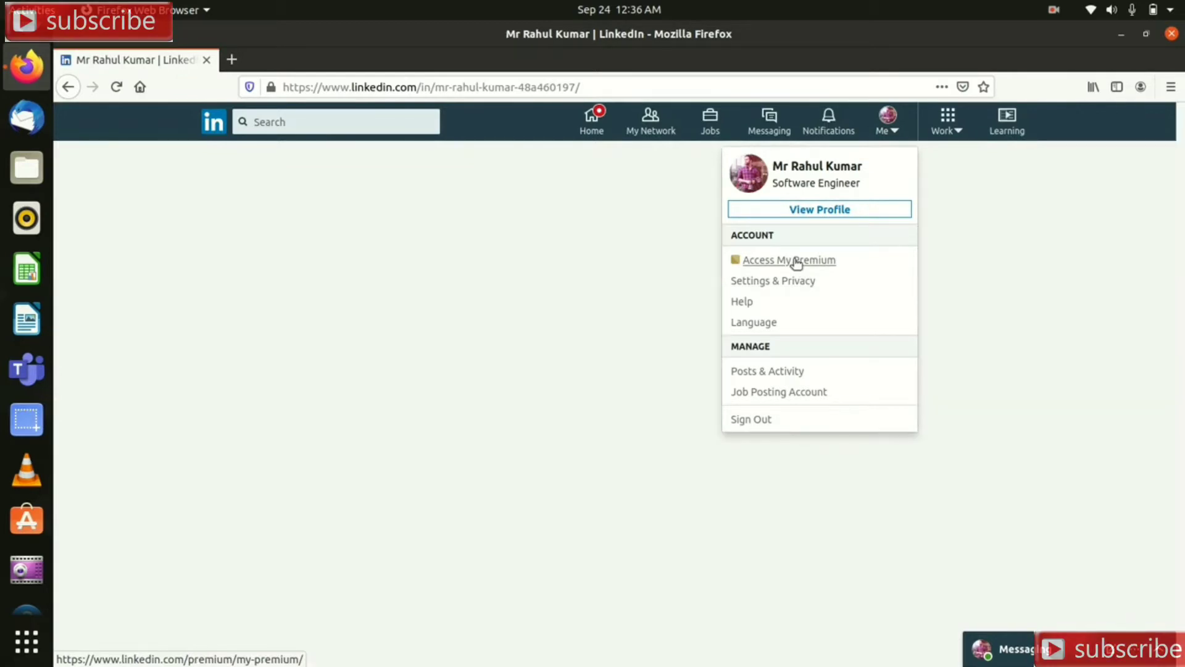
Step: Reach the My Premium overview and head to its settings under Manage Premium Account
click(789, 260)
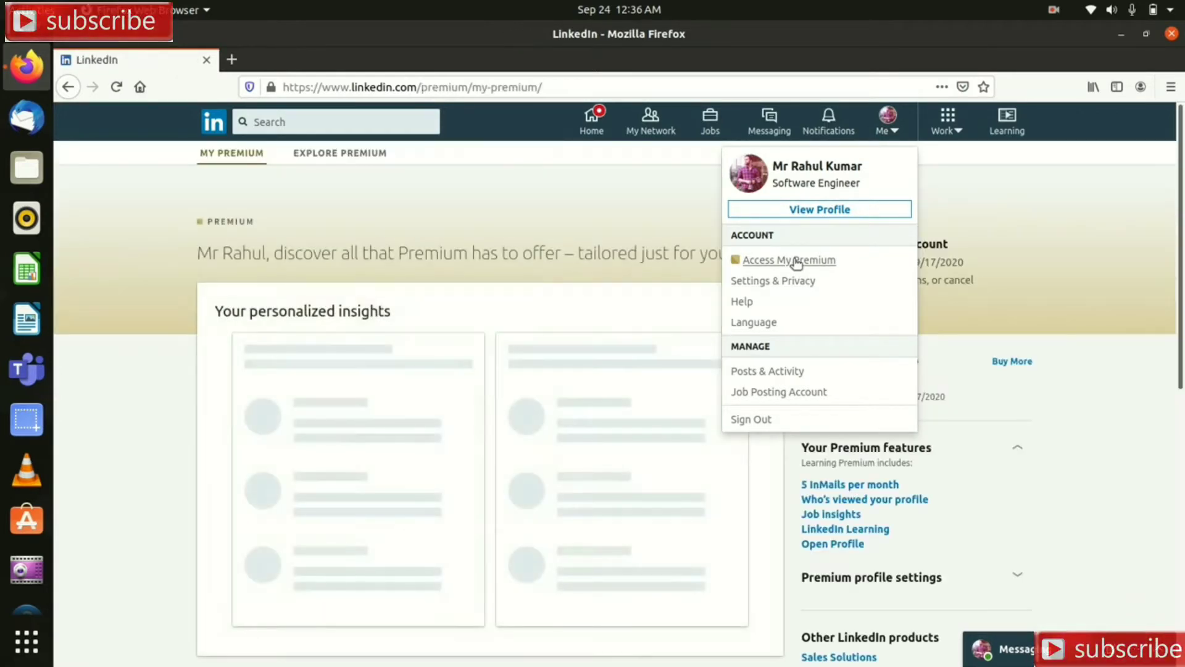
click(789, 259)
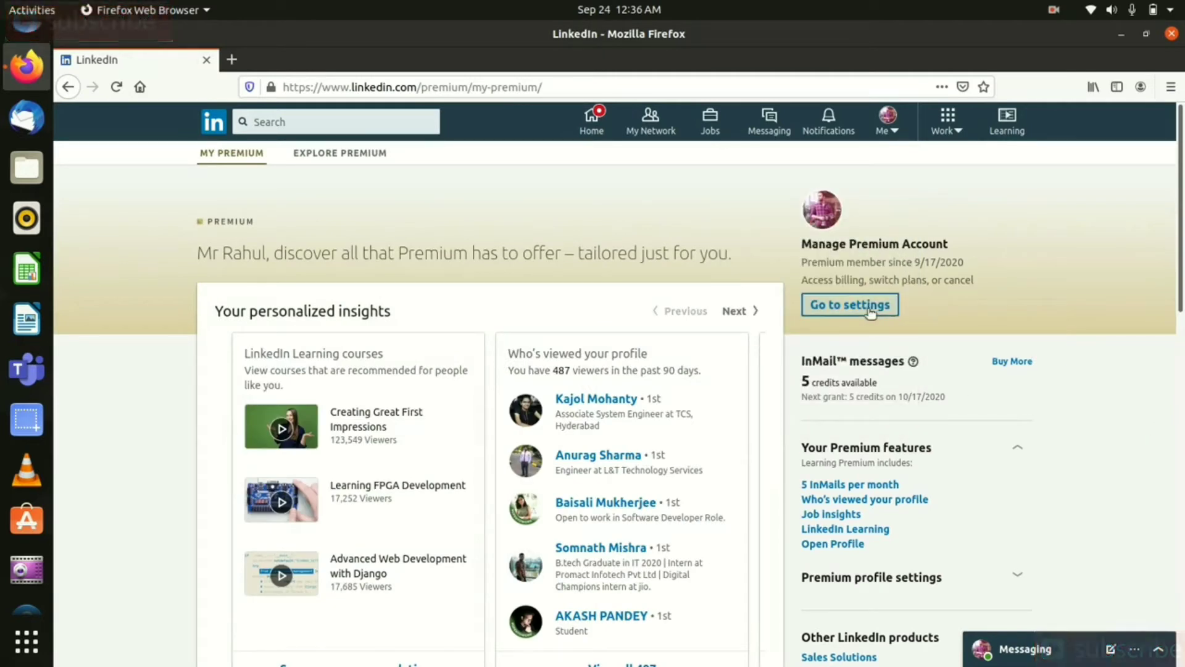
click(850, 303)
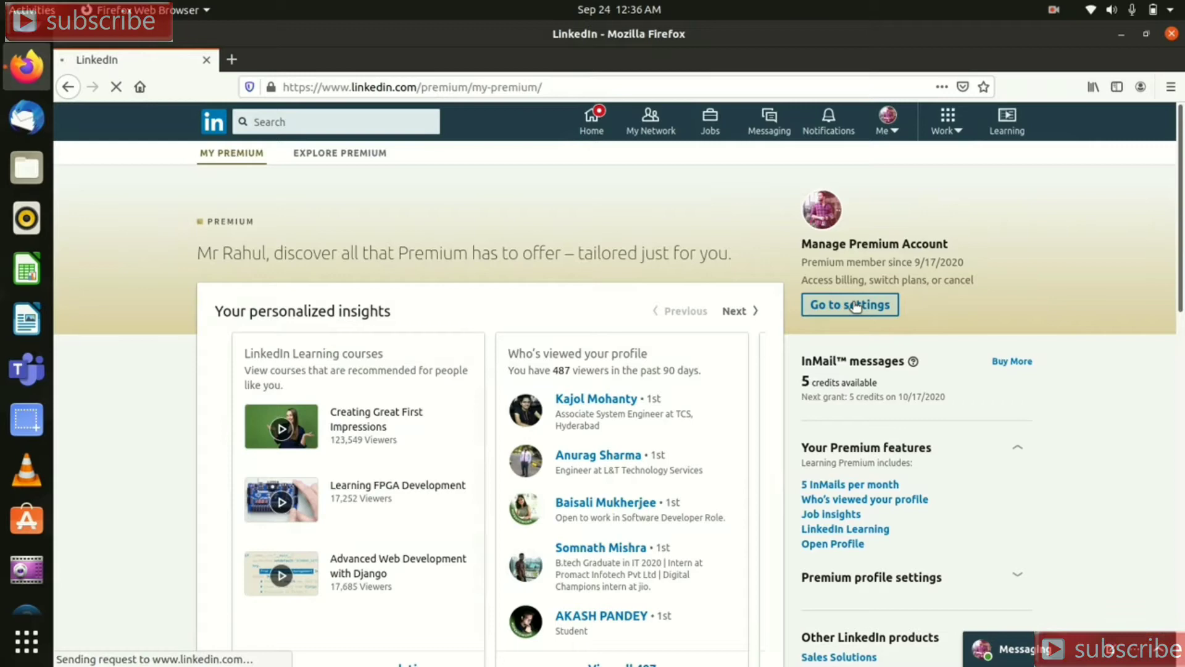
Step: Start cancelling the subscription from the Subscriptions & payments settings
click(848, 304)
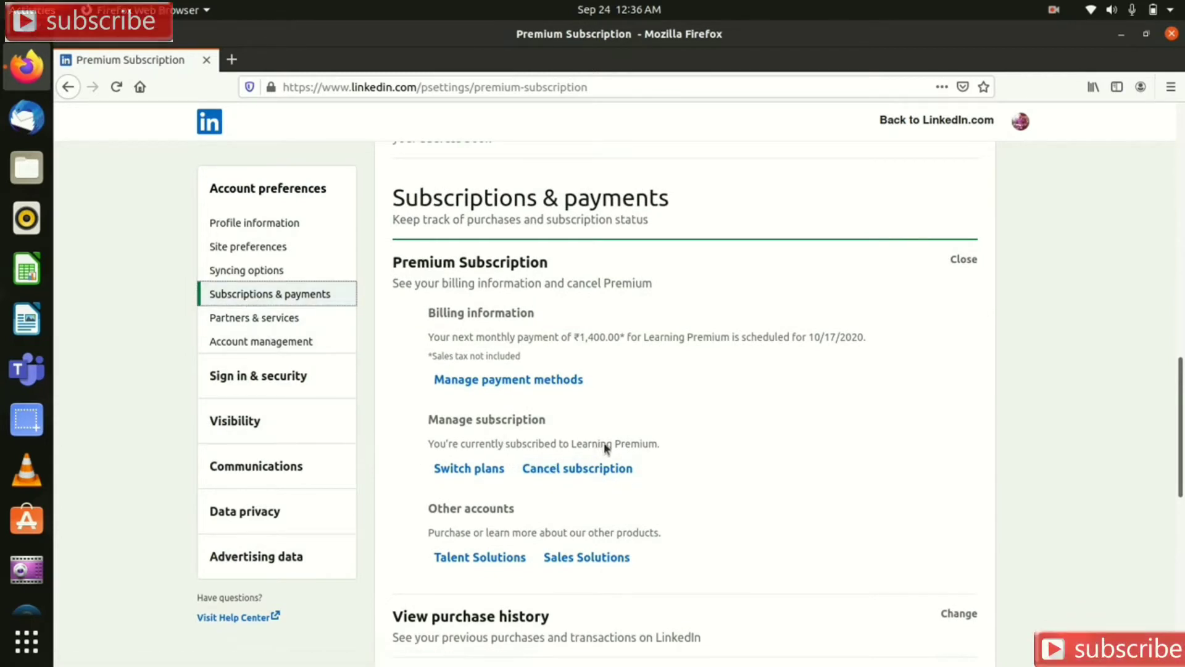
mouse_move(534, 460)
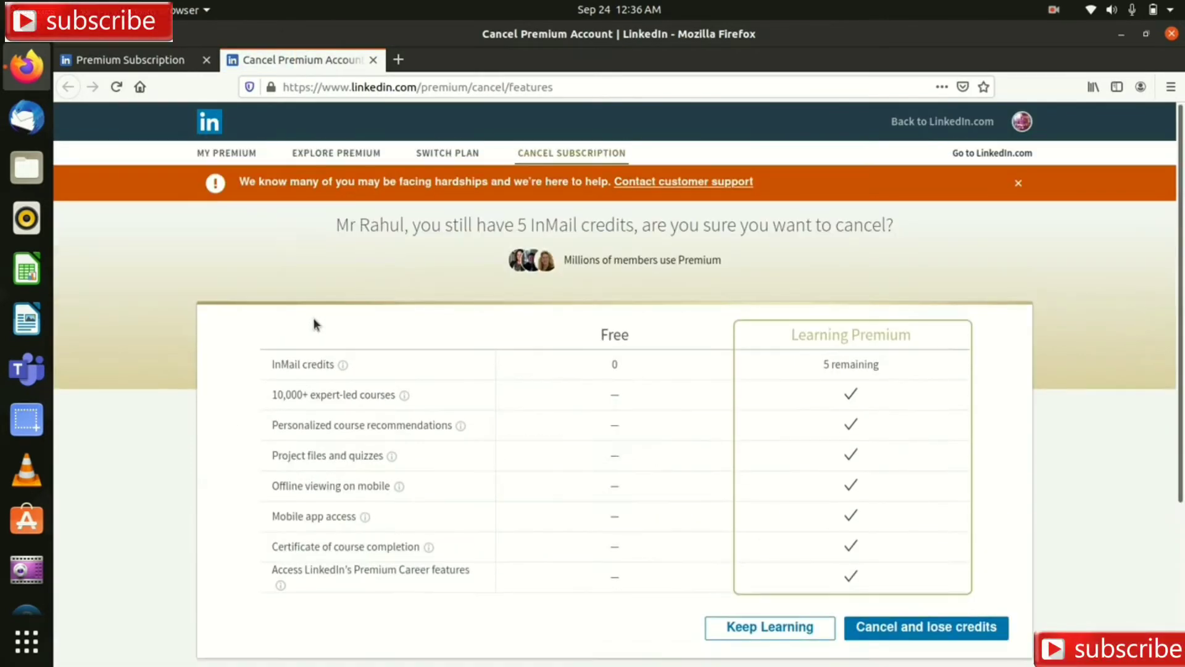
Step: Accept losing the 5 InMail credits and continue the cancellation
scroll(down, 3)
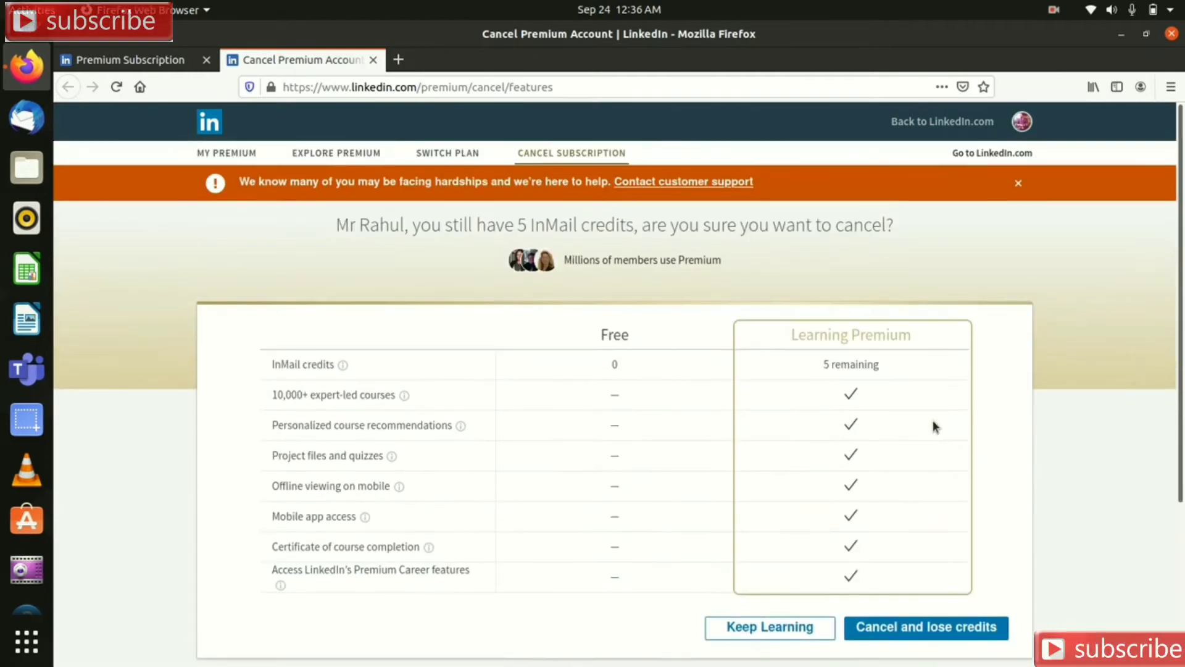
click(924, 627)
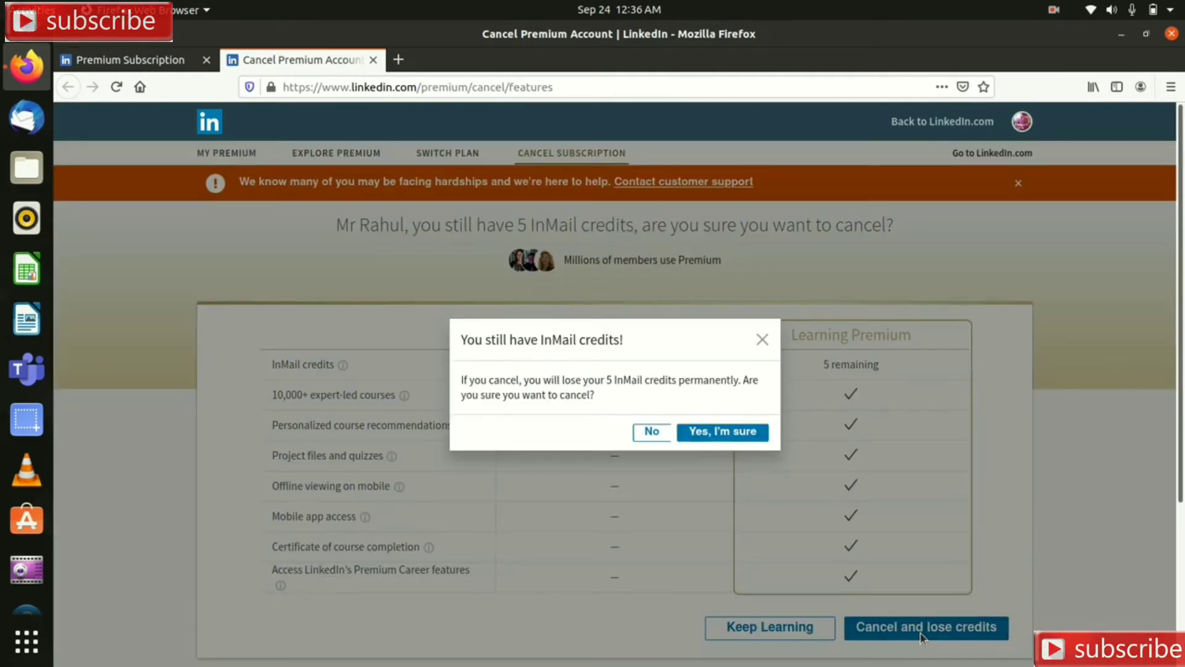
click(722, 430)
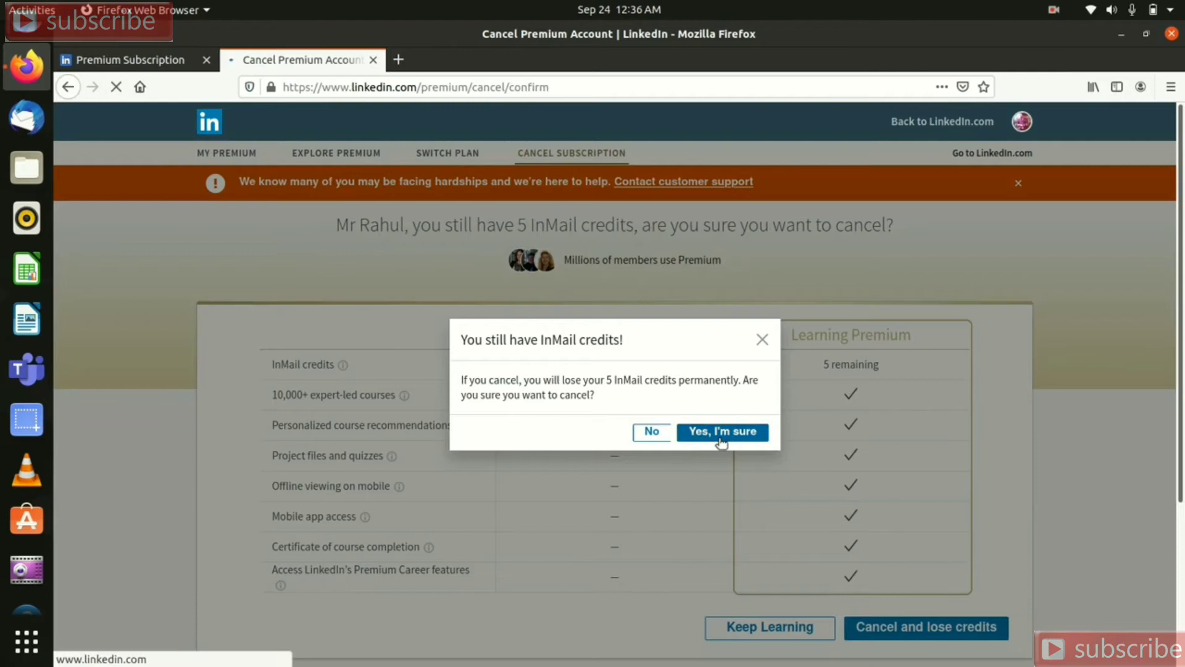
Step: Choose 'I only needed it for a one-time use' as the reason and confirm cancellation
click(721, 431)
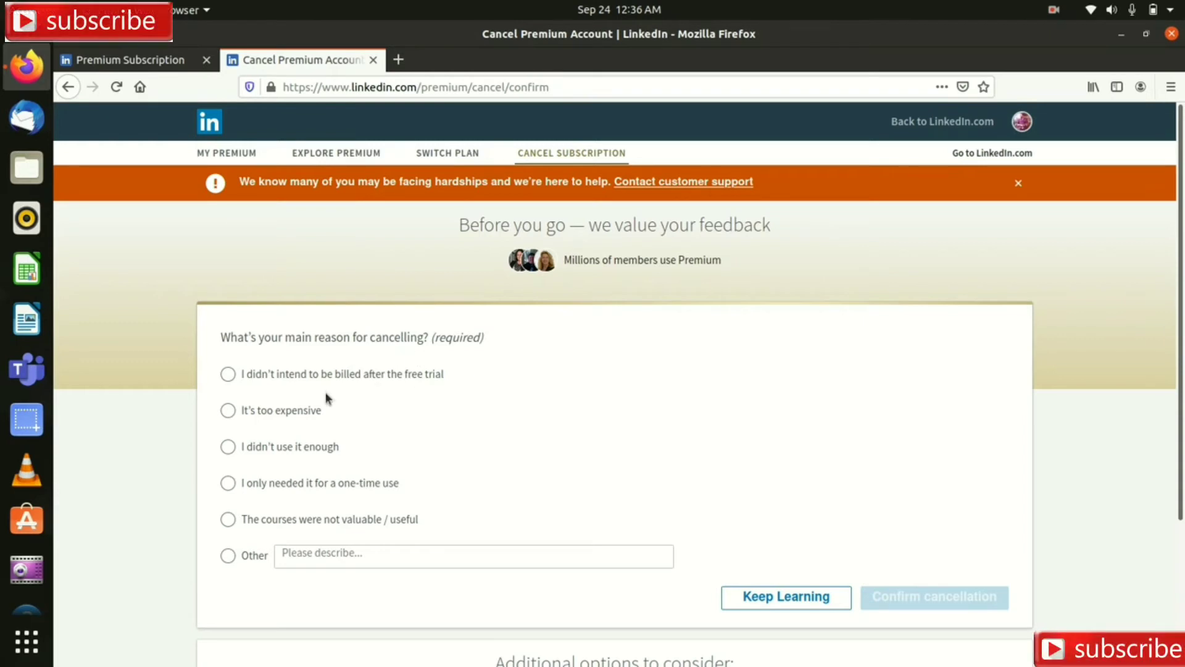
mouse_move(295, 428)
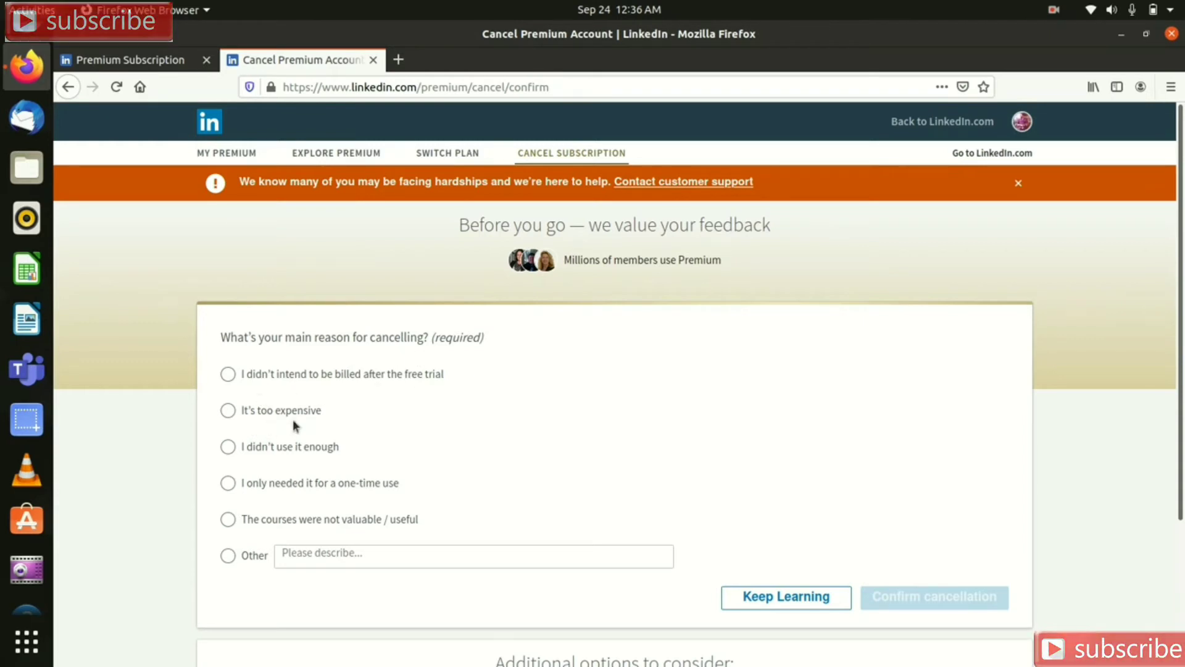
mouse_move(307, 493)
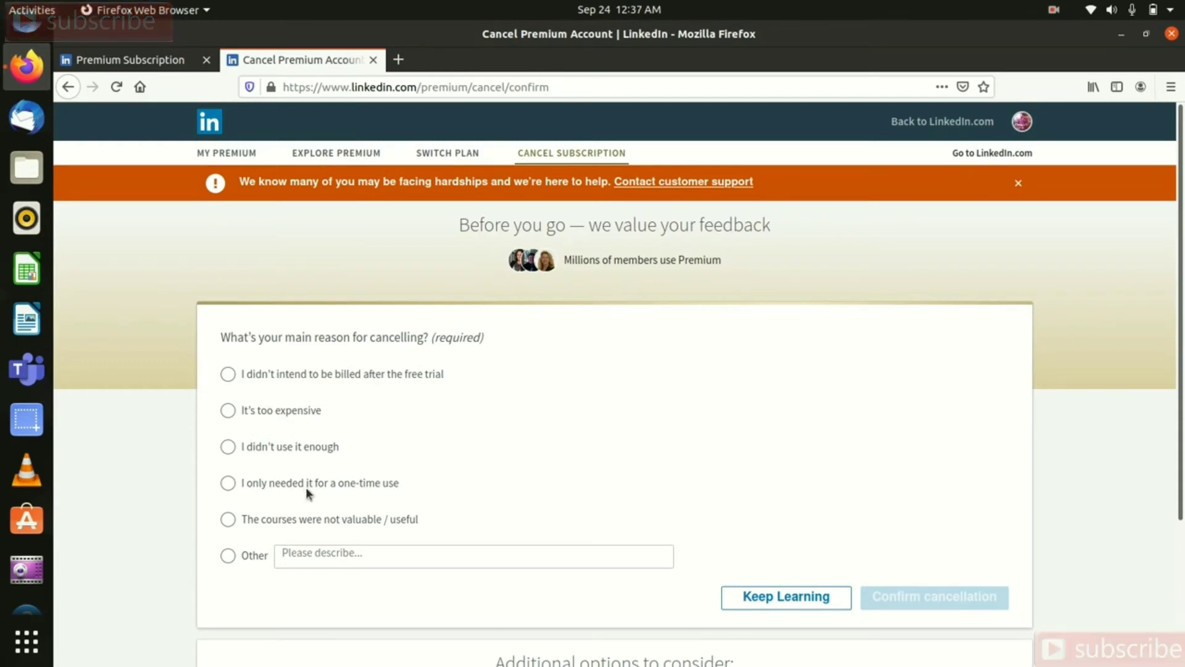
mouse_move(321, 513)
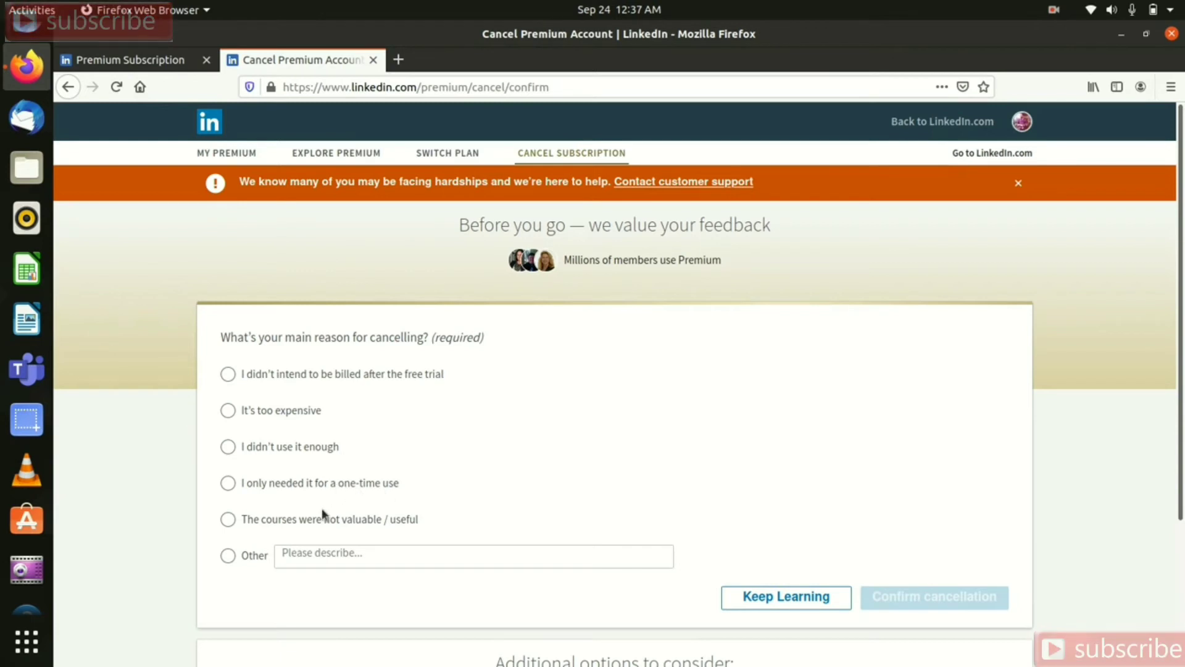
click(227, 483)
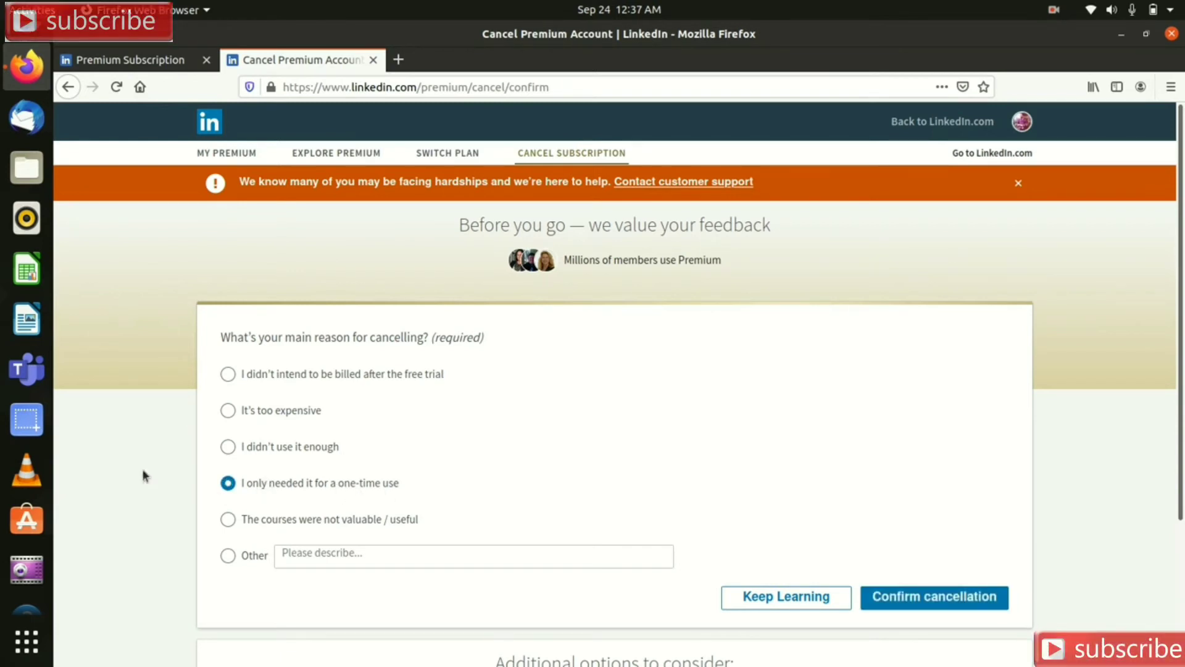
mouse_move(713, 494)
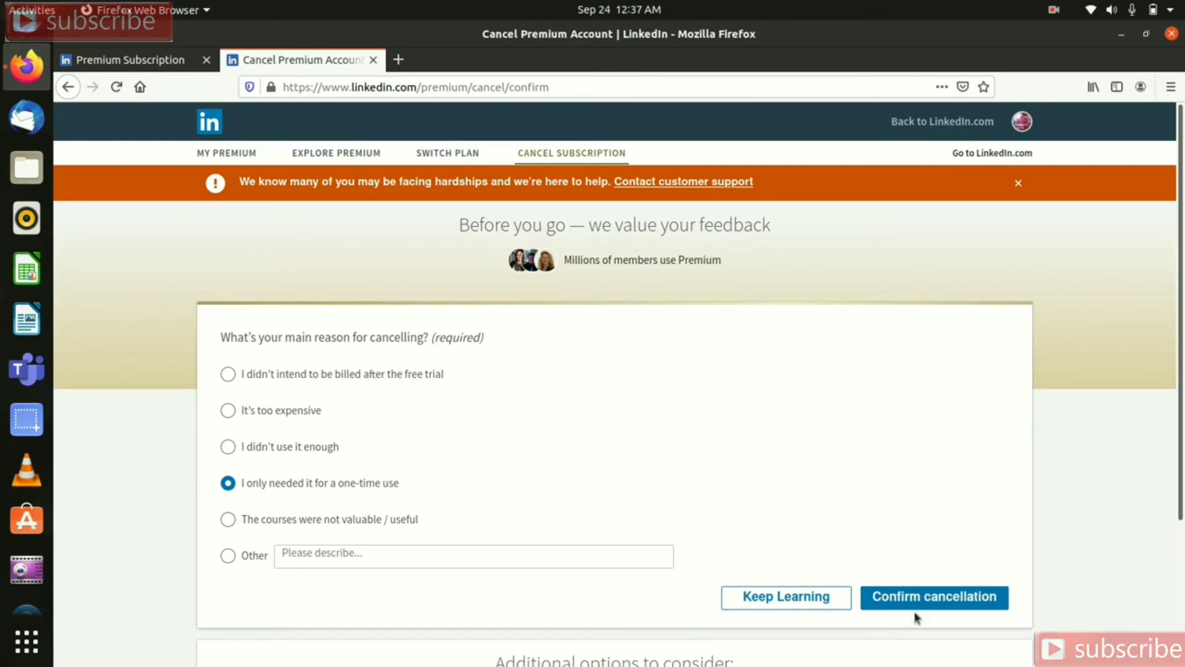
click(933, 596)
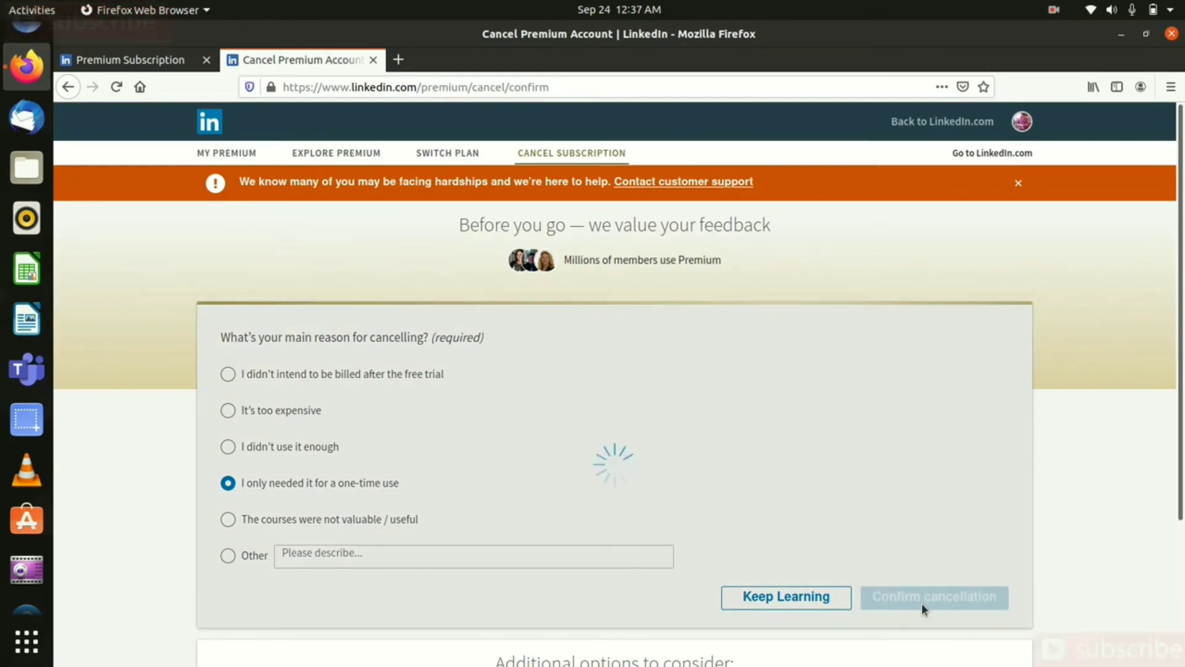
Step: Submit the cancellation and reach the Learning Premium cancellation confirmation page
click(934, 596)
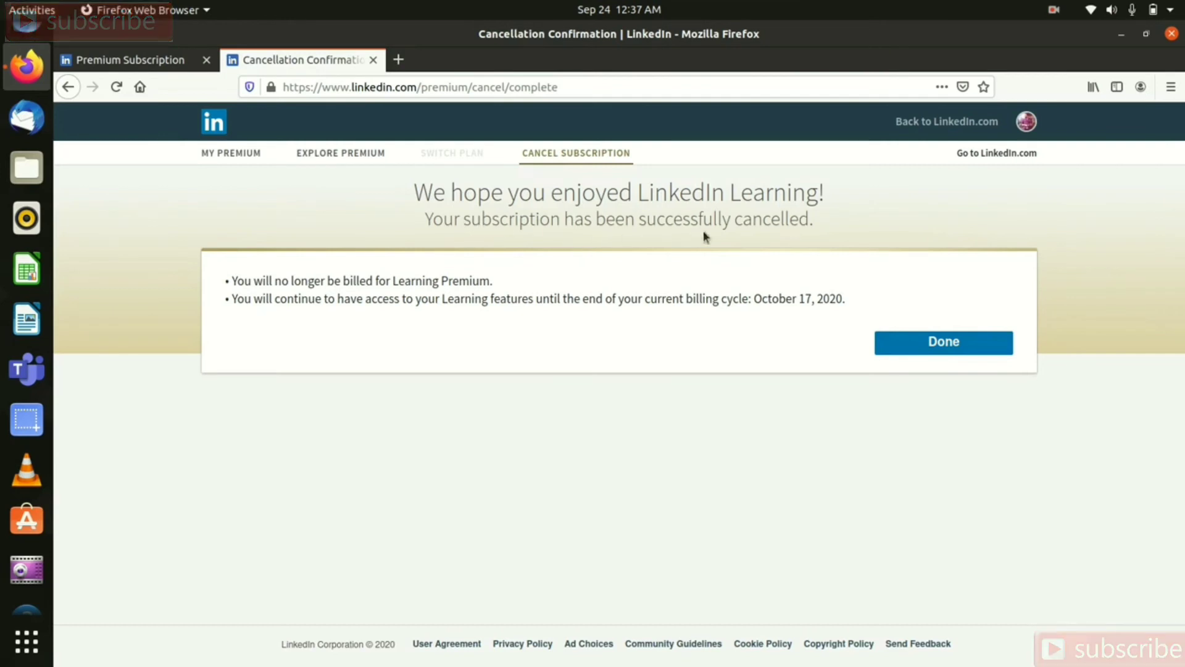
mouse_move(783, 237)
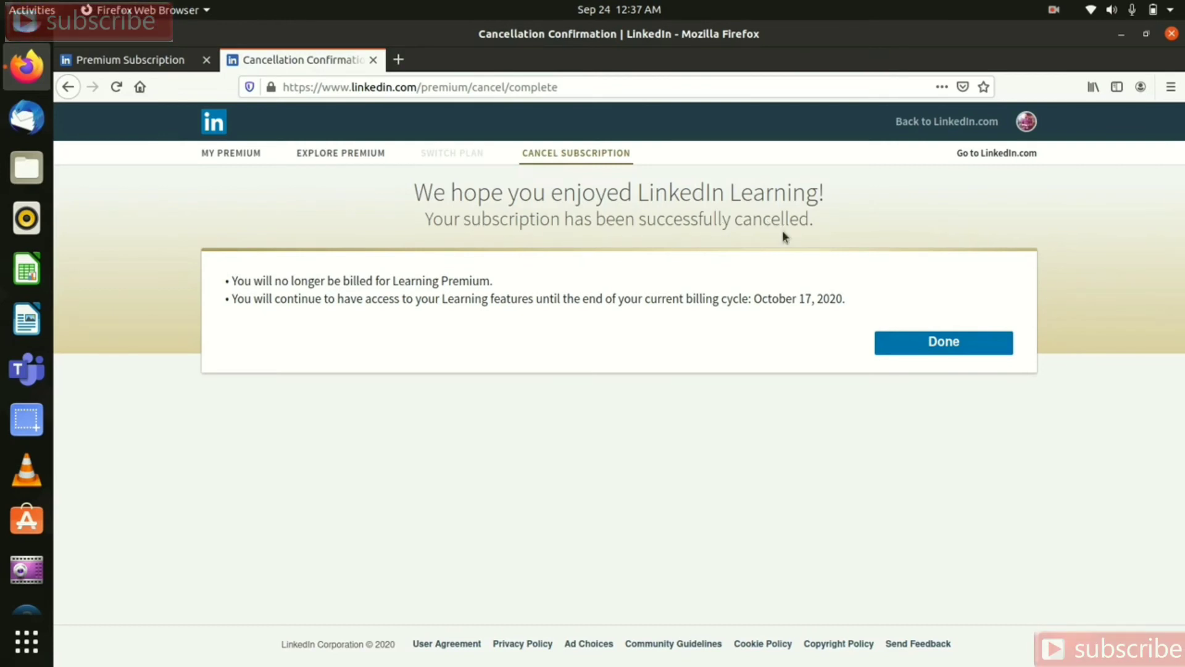